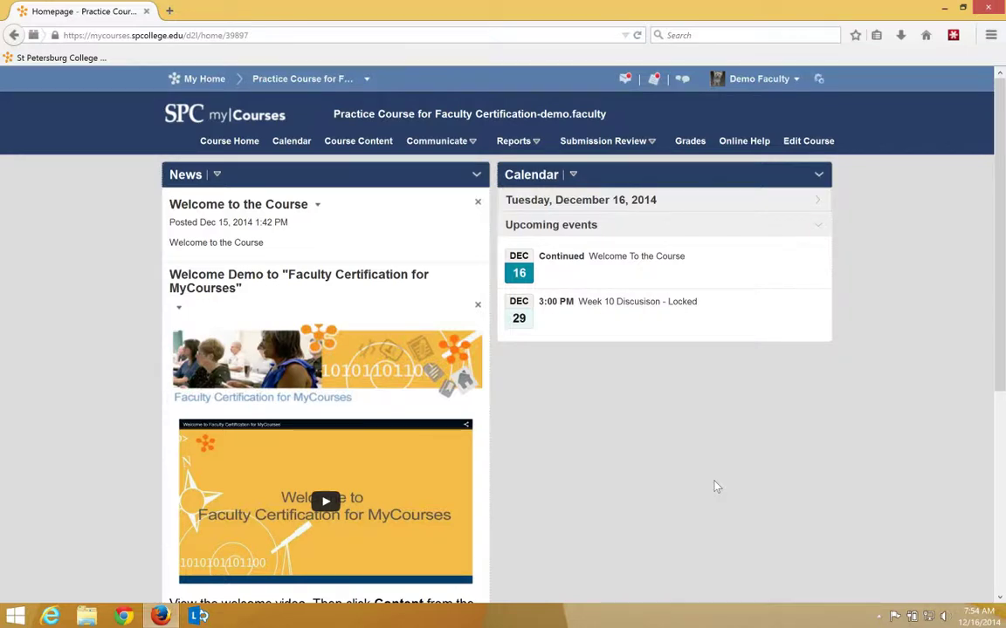
pyautogui.moveTo(694, 485)
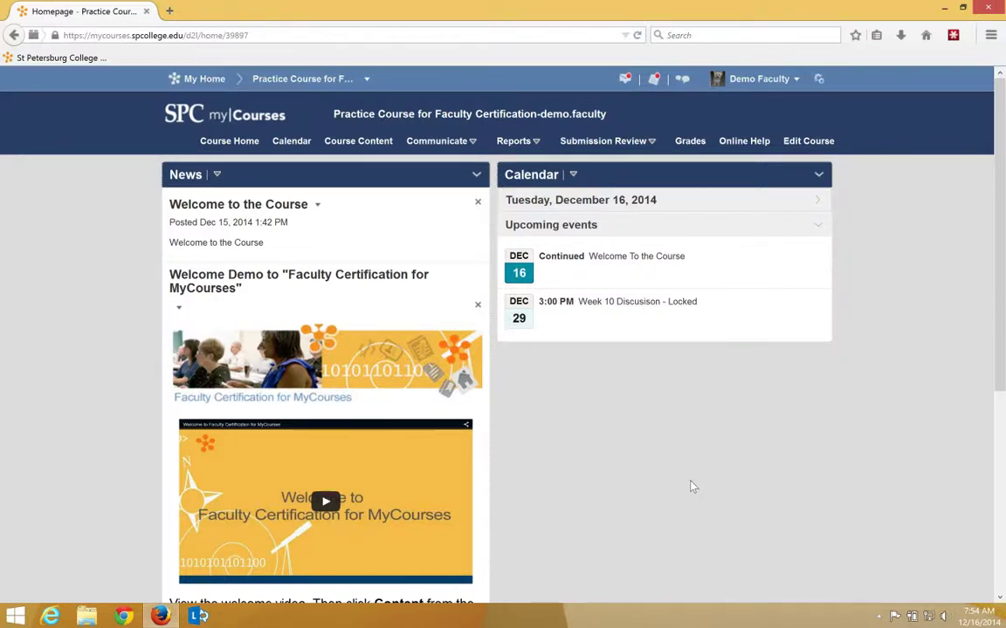
pyautogui.moveTo(731, 415)
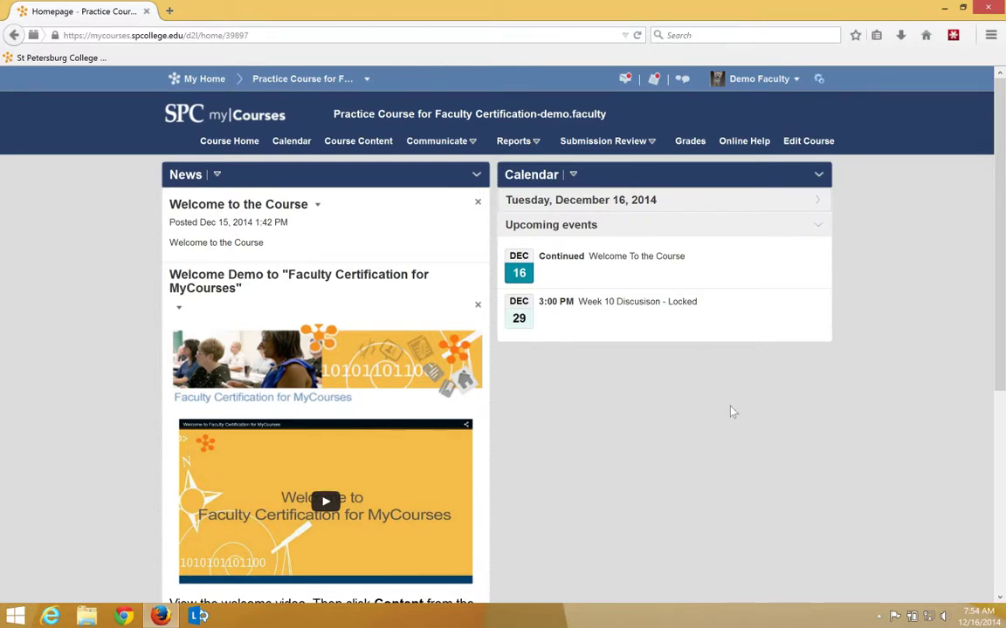
# Go to Course Content and expand Module 2 – Getting Your Course Ready in the Table of Contents.
pyautogui.click(358, 139)
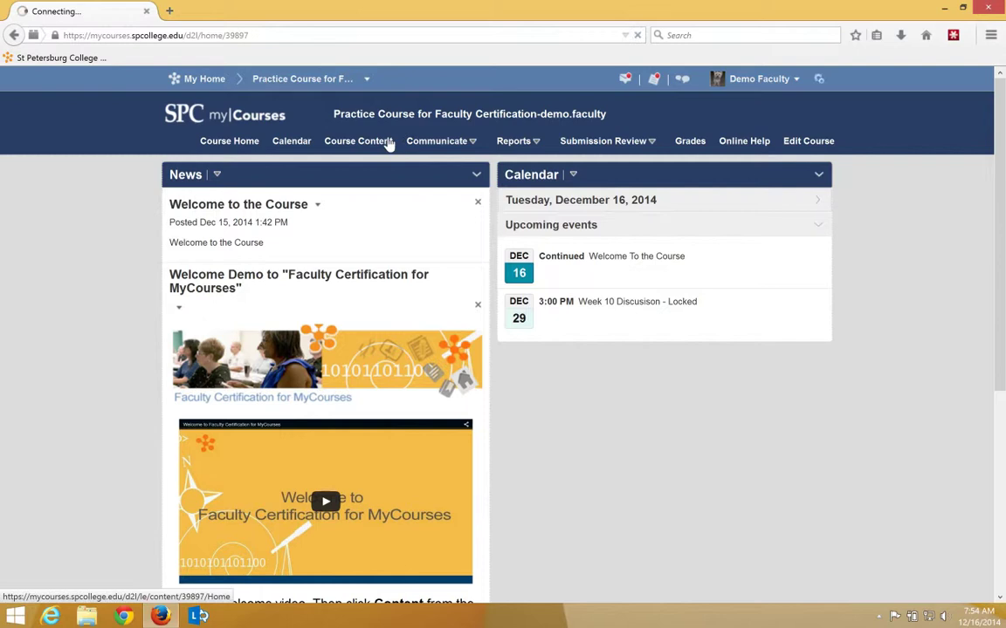
pyautogui.click(358, 140)
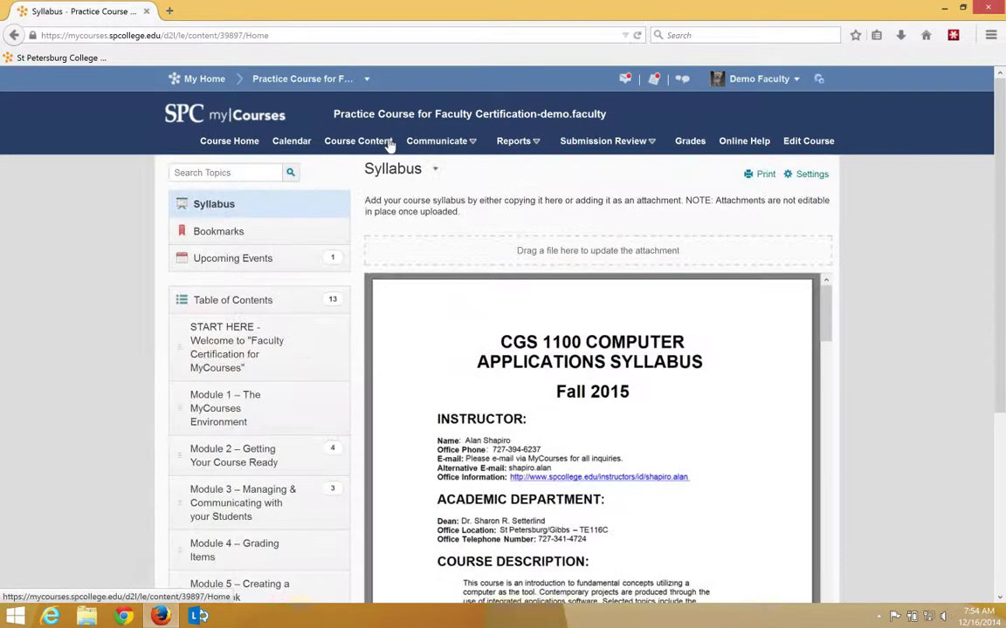
pyautogui.moveTo(747, 284)
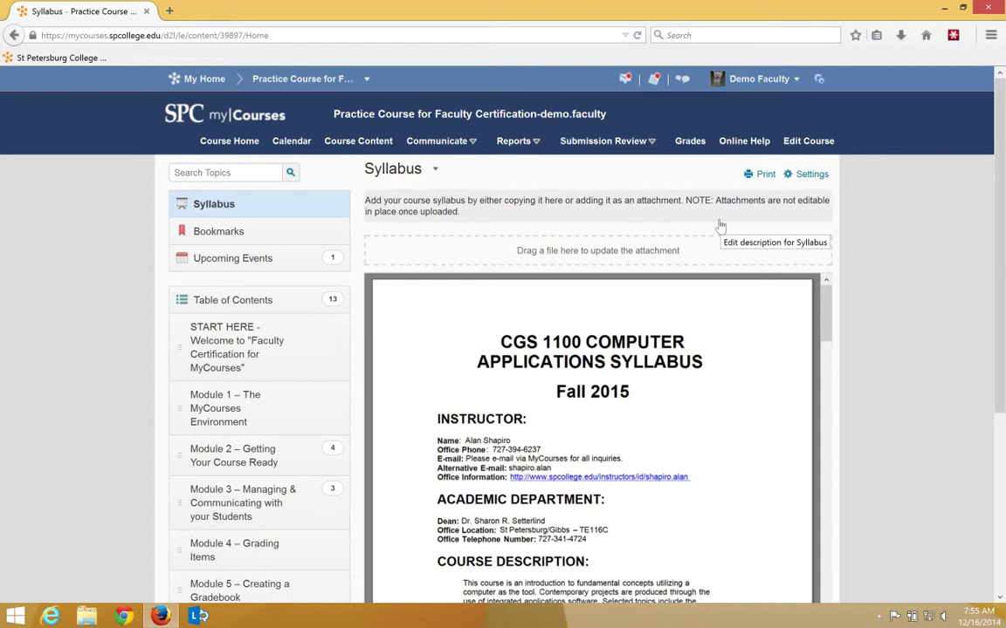
pyautogui.moveTo(719, 199)
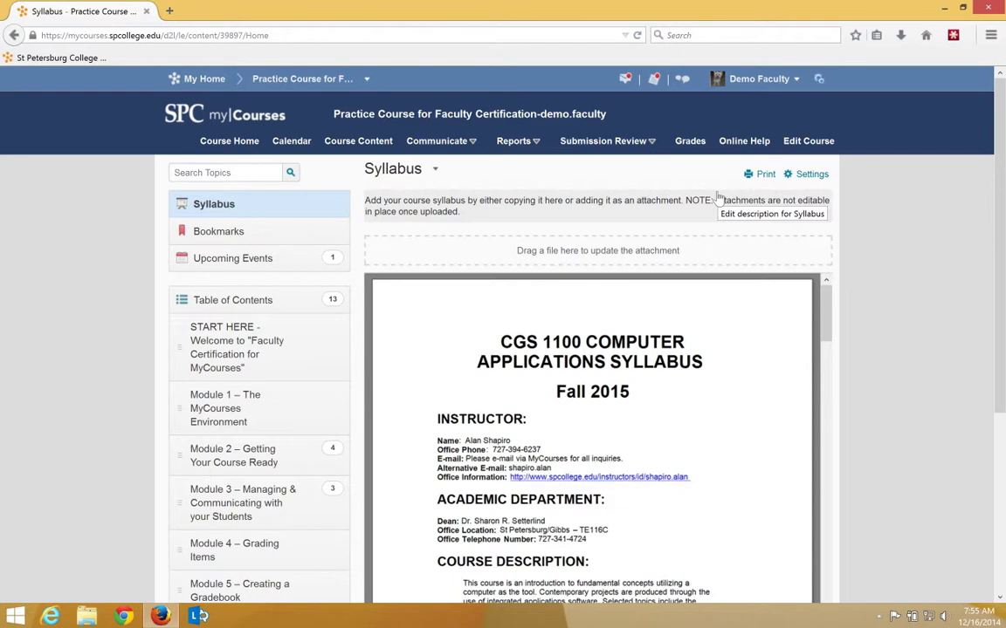
pyautogui.moveTo(327, 83)
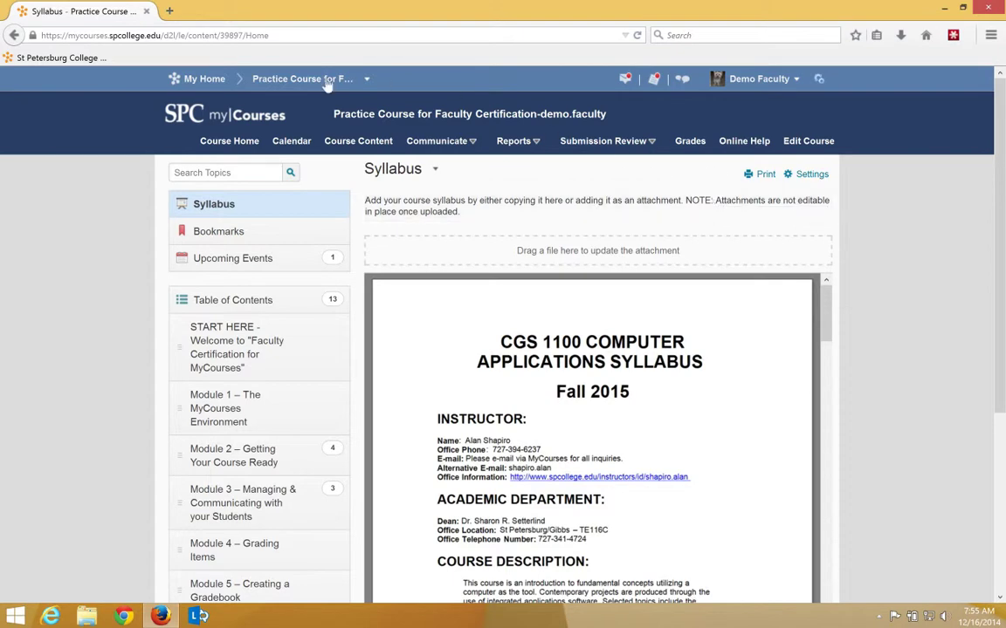
pyautogui.moveTo(234, 456)
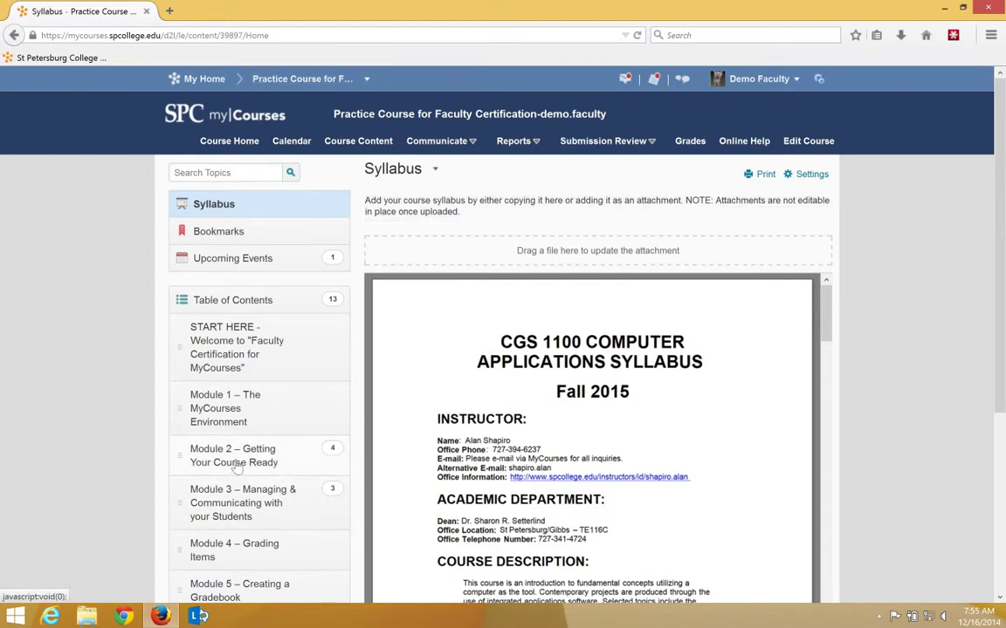
pyautogui.click(236, 454)
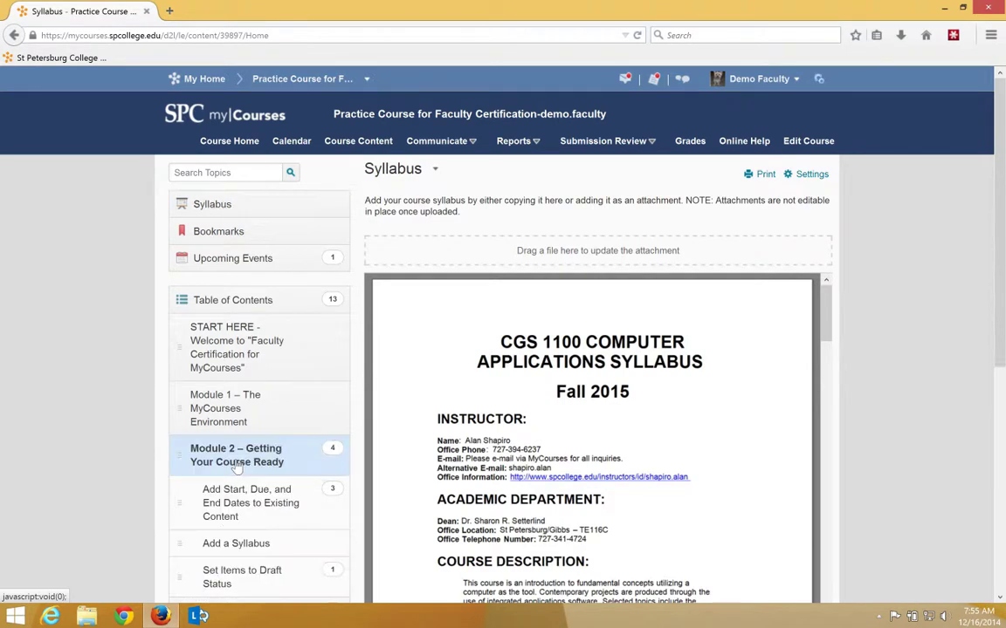
# View the Module 2 overview page, its learning objectives and the Add Start, Due, and End Dates activity.
pyautogui.click(237, 454)
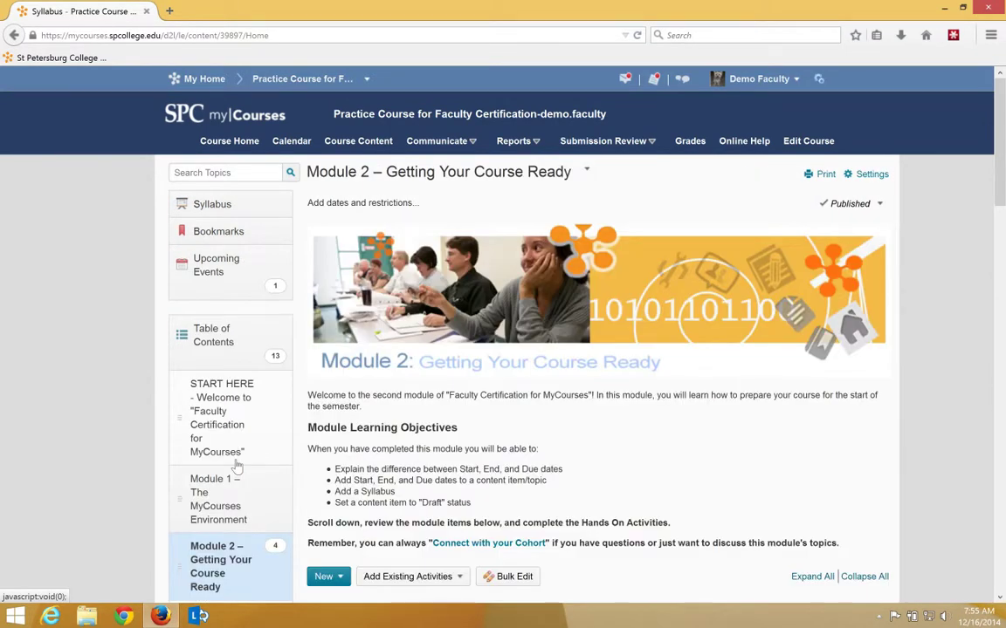
pyautogui.scroll(-3)
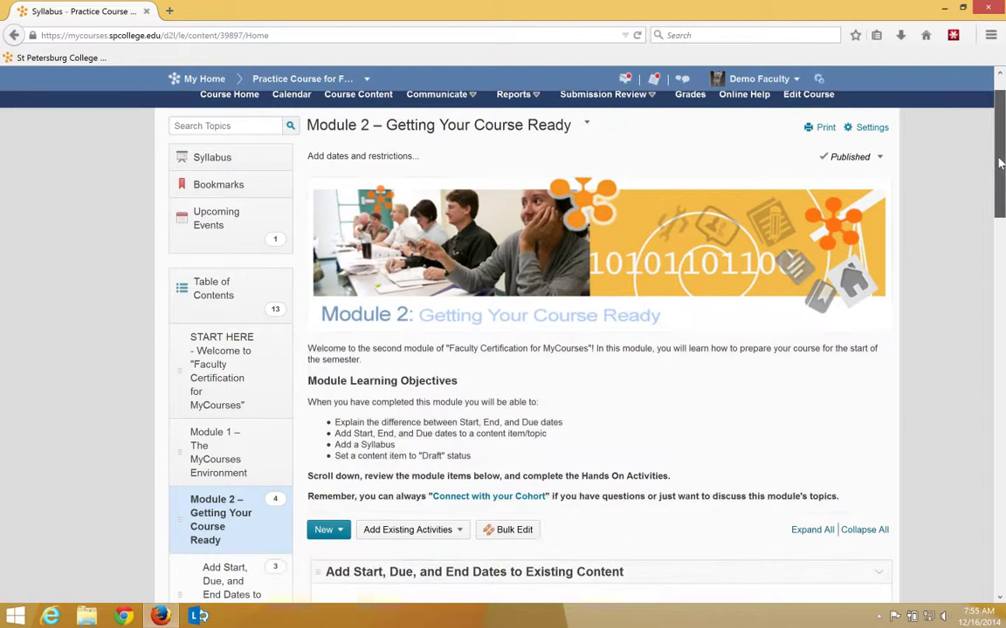
pyautogui.scroll(-3)
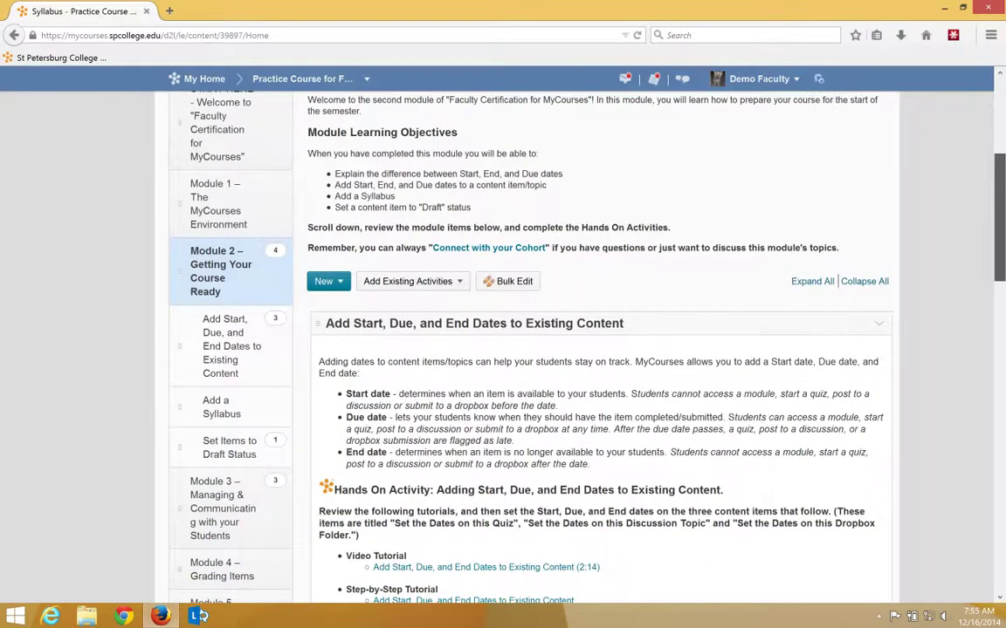
pyautogui.scroll(3)
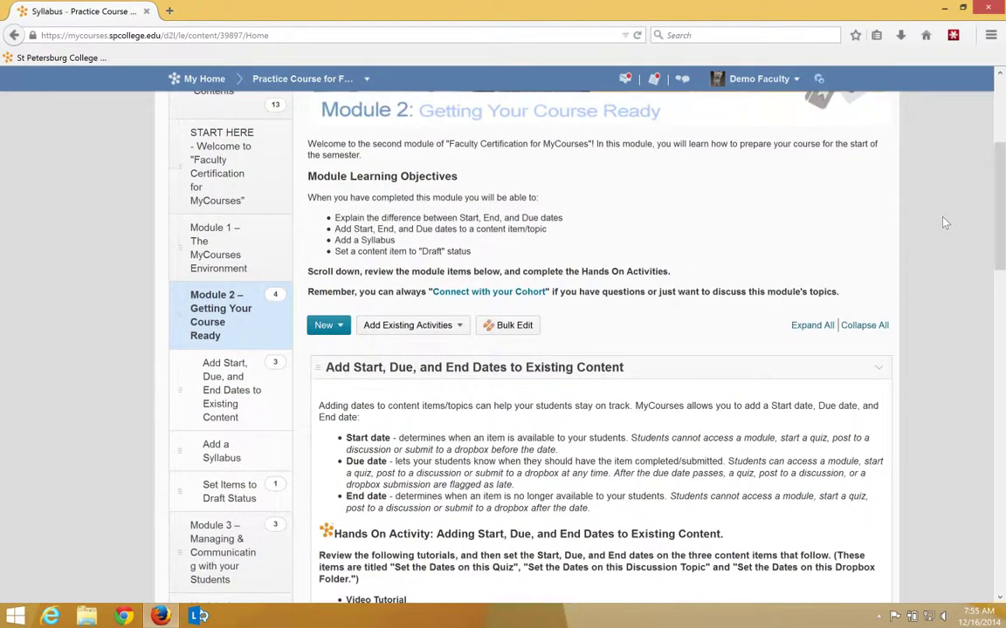
pyautogui.moveTo(437, 199)
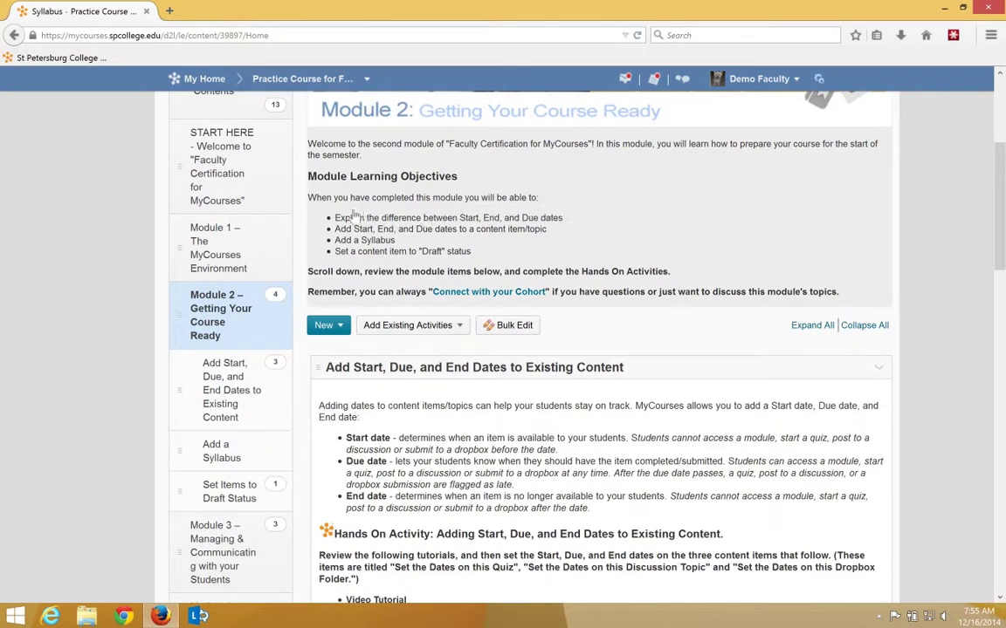
pyautogui.moveTo(559, 234)
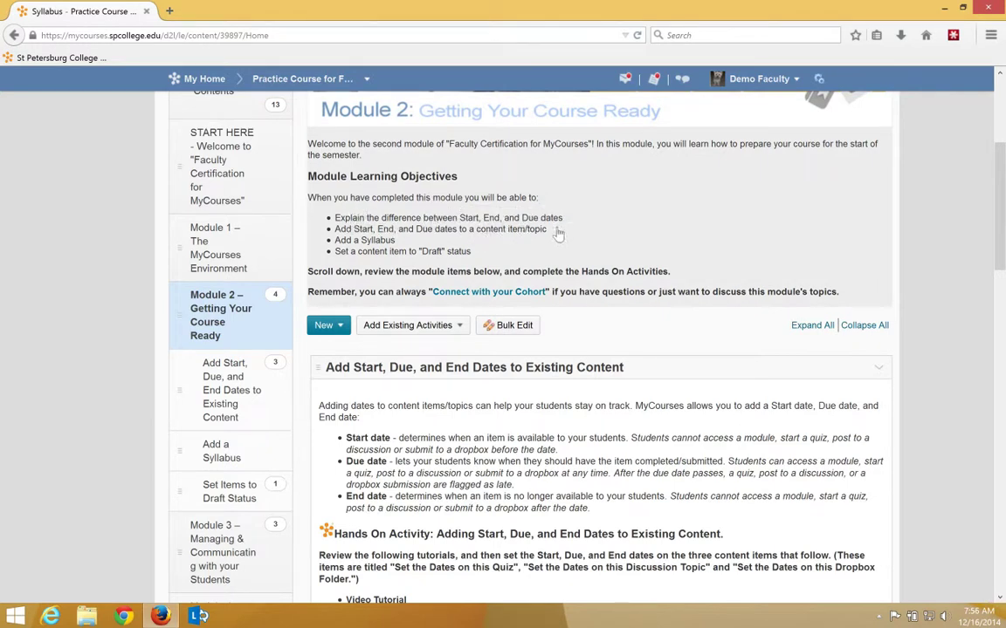
pyautogui.moveTo(454, 237)
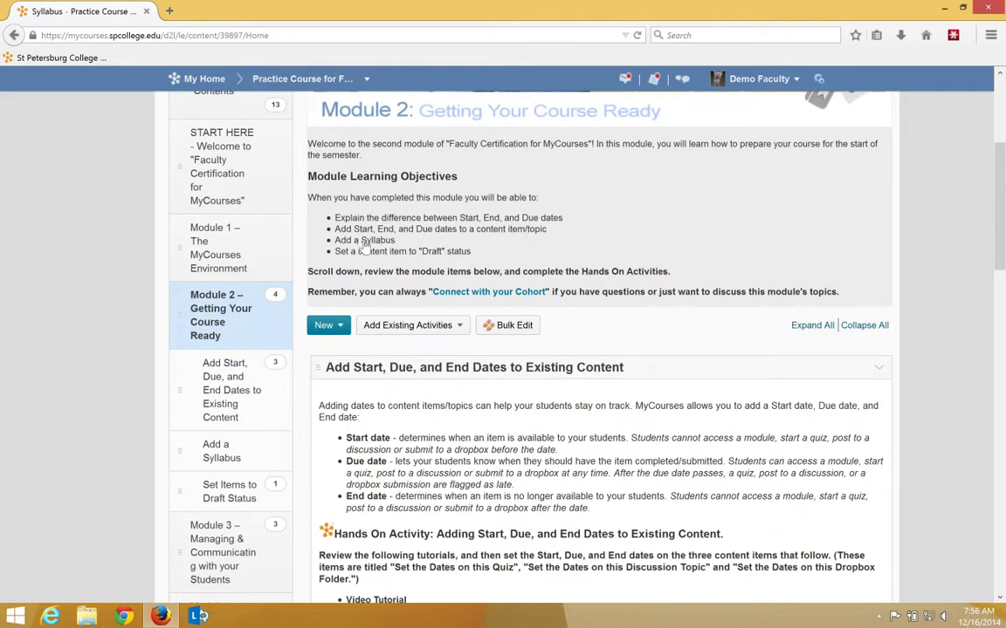
pyautogui.moveTo(365, 248)
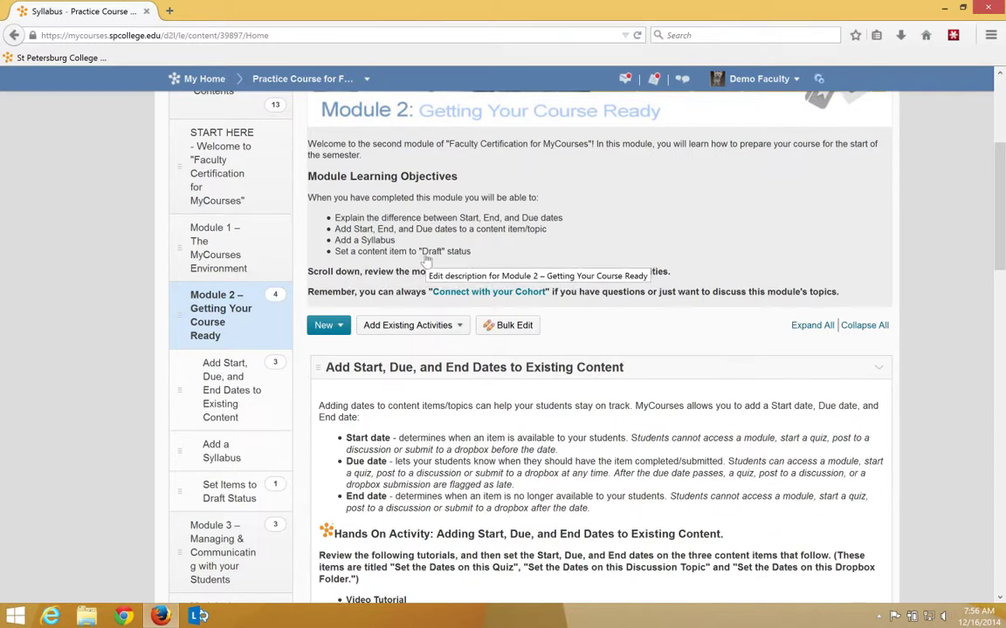
pyautogui.moveTo(427, 292)
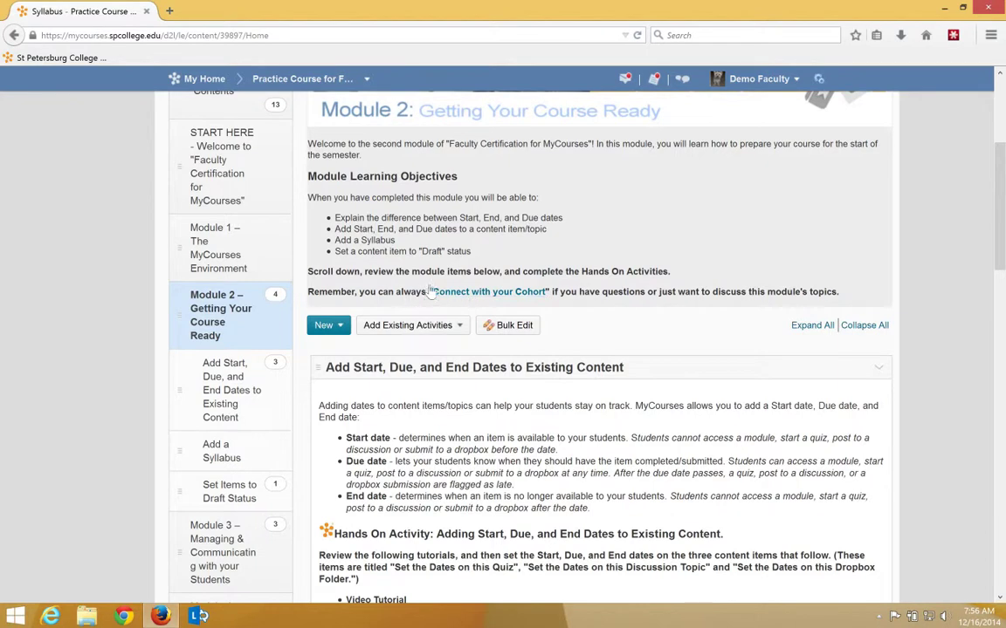
pyautogui.moveTo(489, 292)
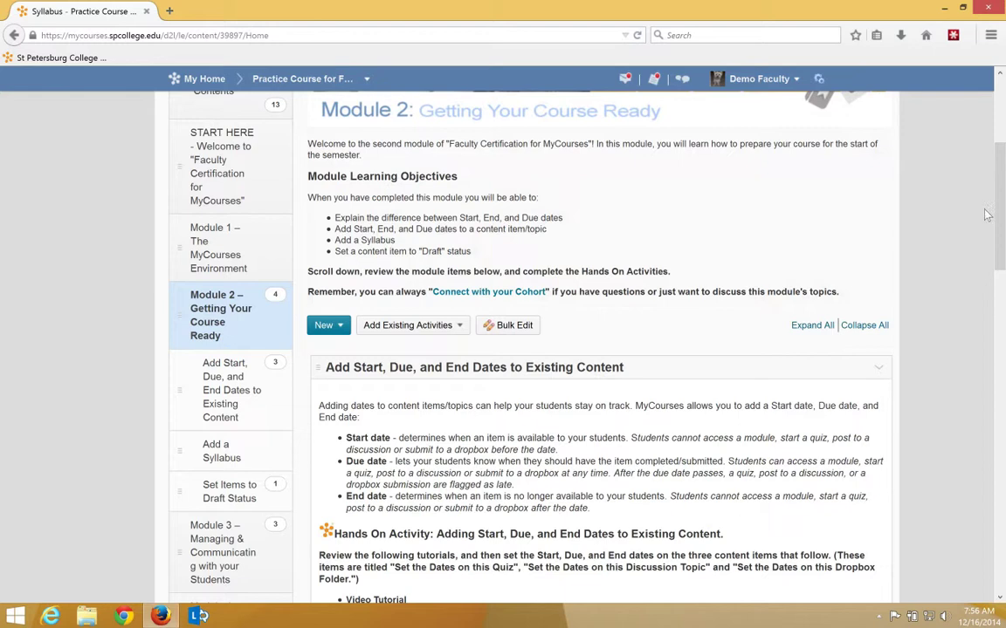
pyautogui.scroll(-3)
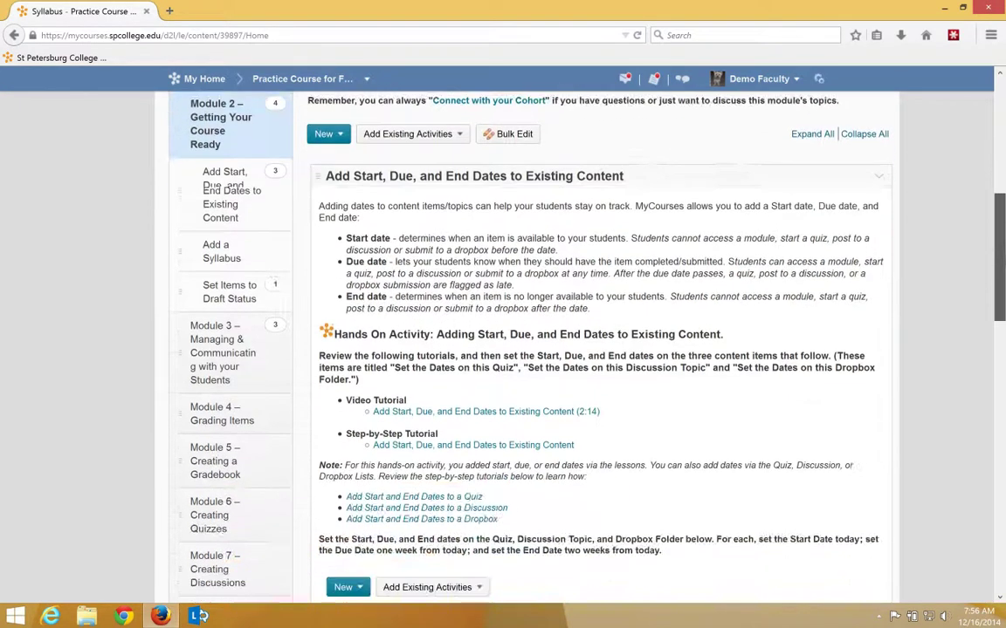
pyautogui.scroll(-3)
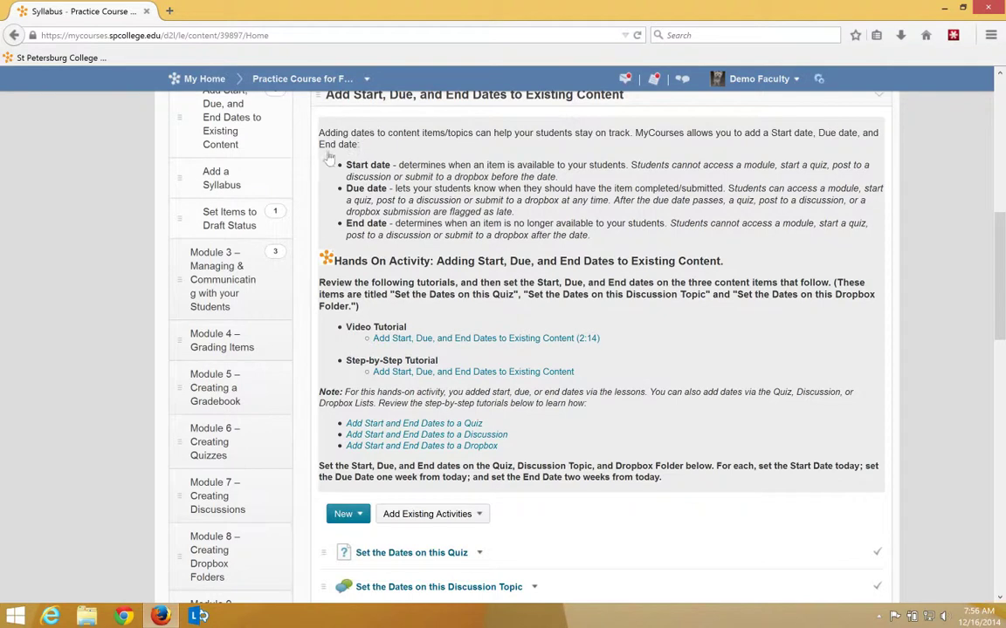
pyautogui.moveTo(391, 143)
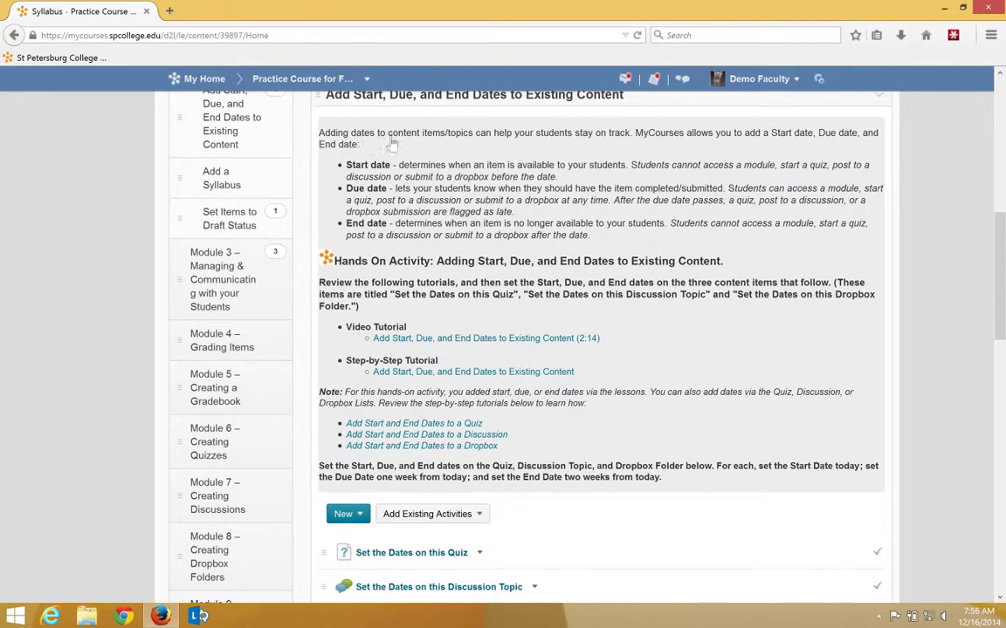
pyautogui.moveTo(502, 175)
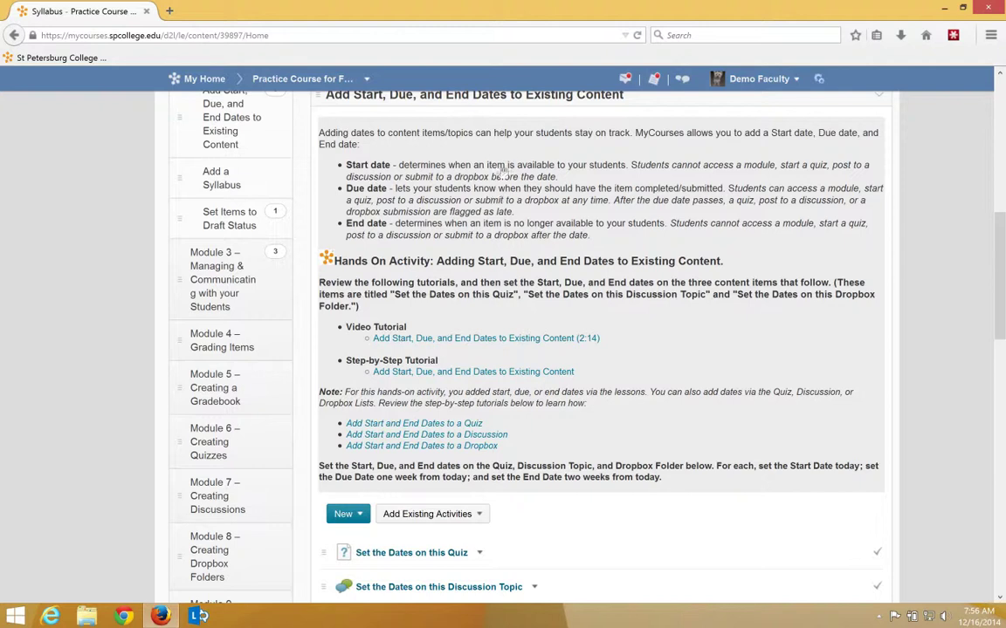
pyautogui.moveTo(506, 199)
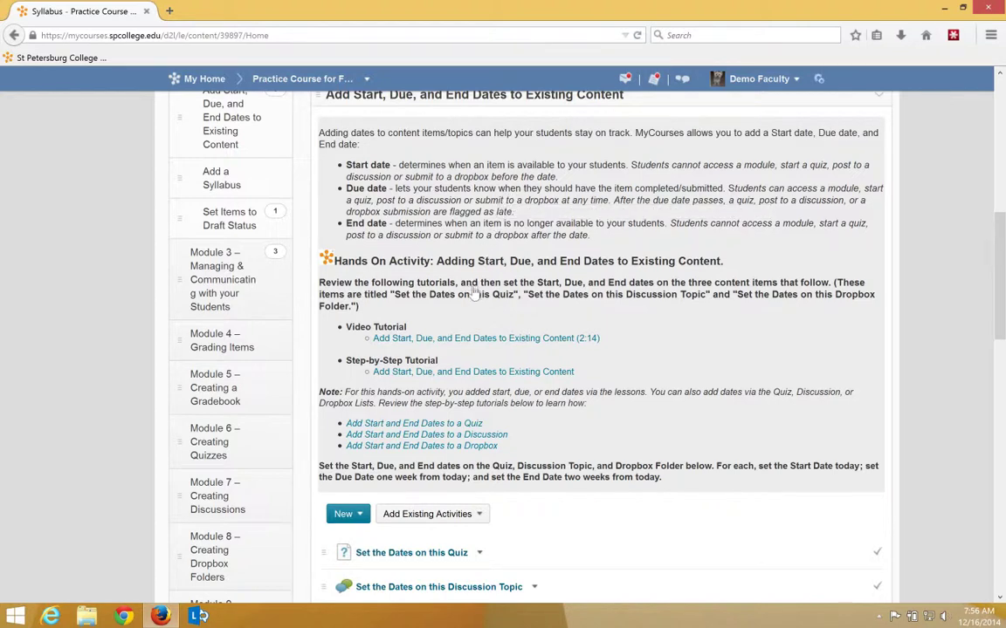
pyautogui.moveTo(461, 323)
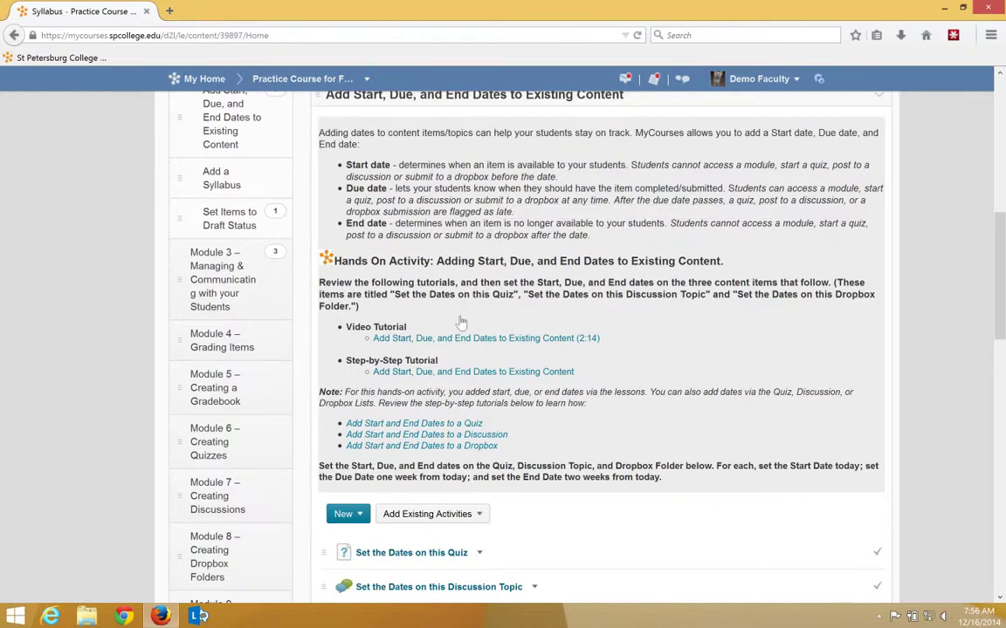
pyautogui.moveTo(485, 339)
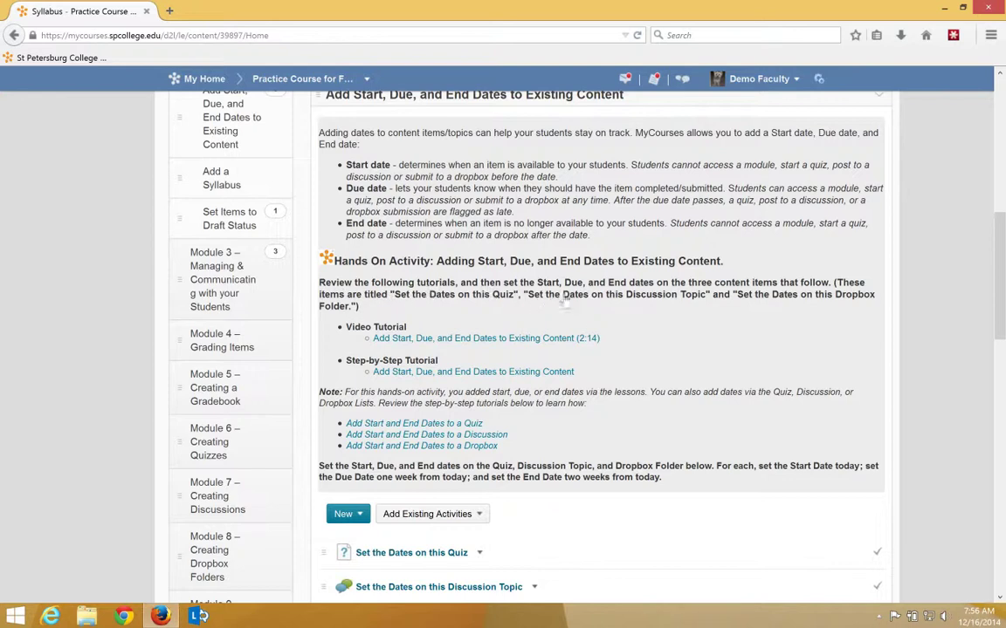
pyautogui.moveTo(768, 297)
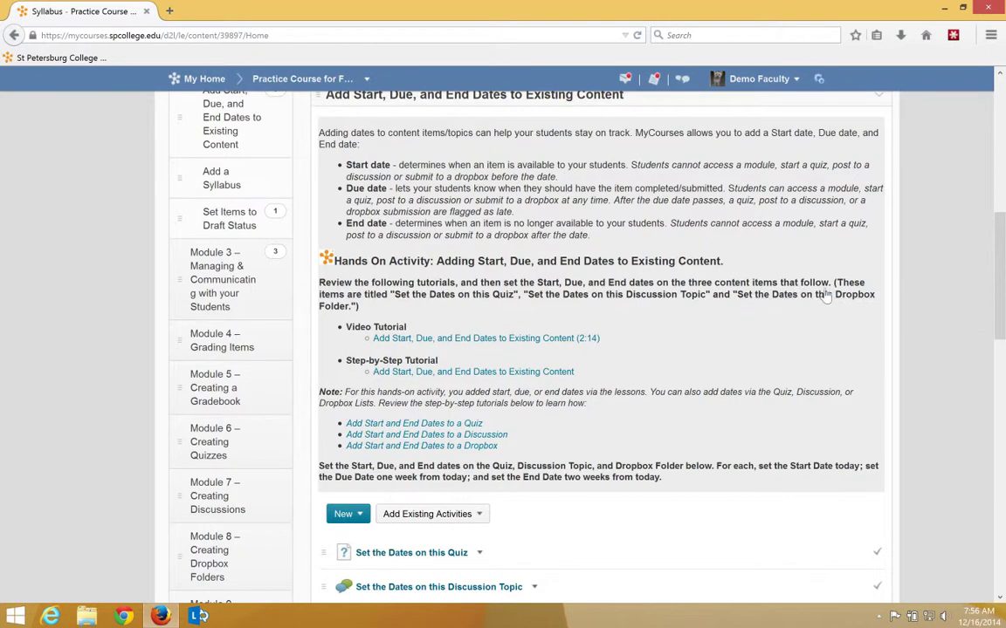
pyautogui.moveTo(453, 304)
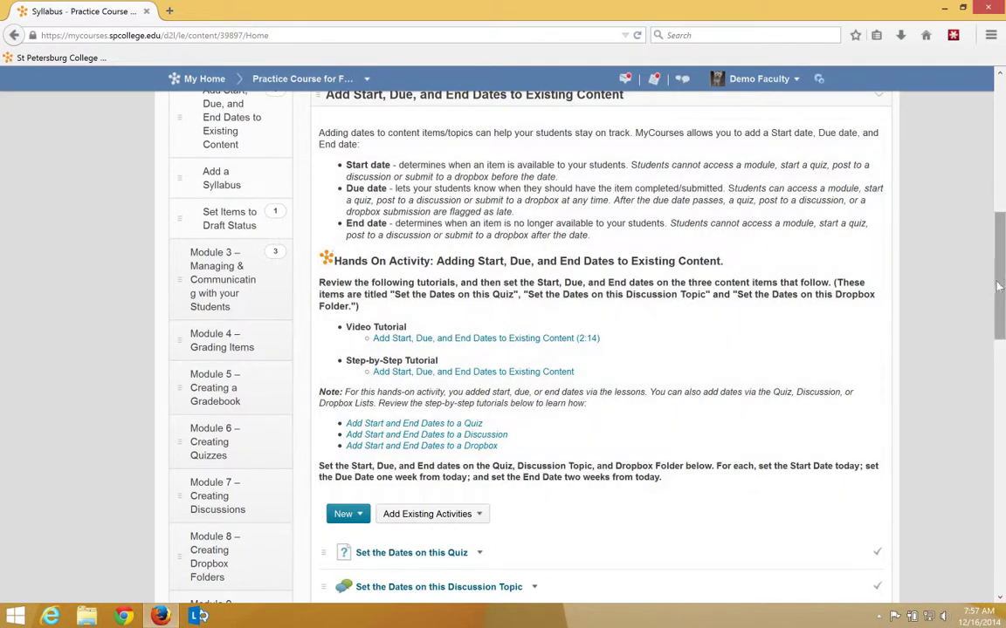
pyautogui.scroll(-3)
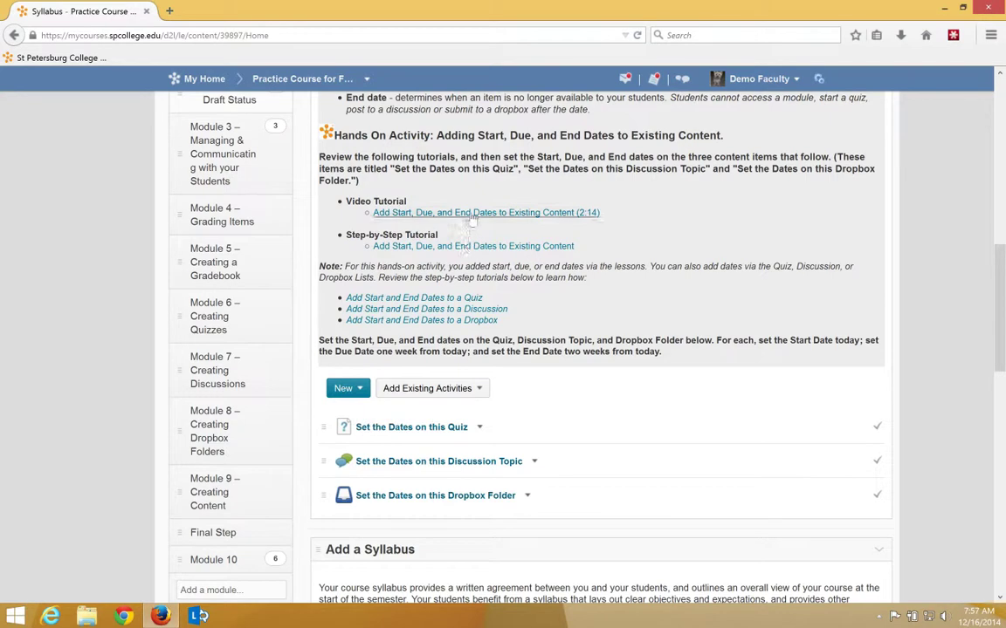
pyautogui.moveTo(473, 246)
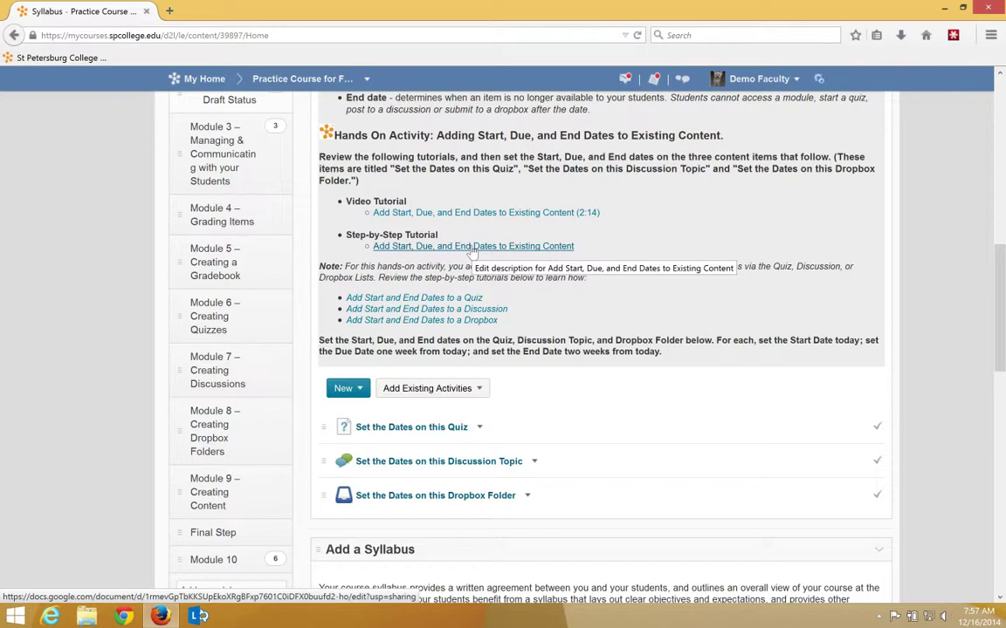
pyautogui.moveTo(653, 227)
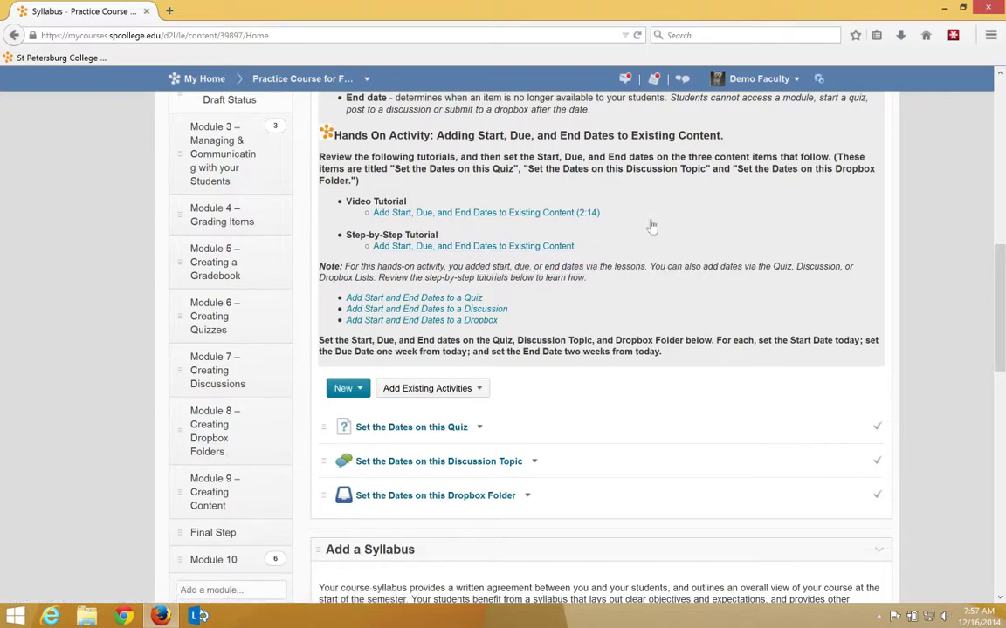
pyautogui.moveTo(649, 225)
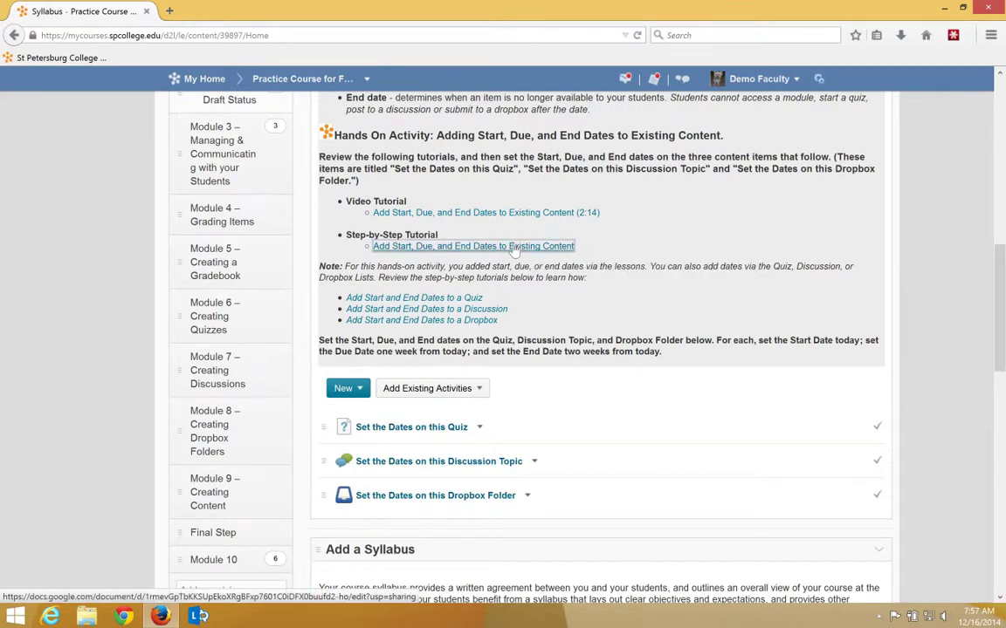
pyautogui.click(474, 246)
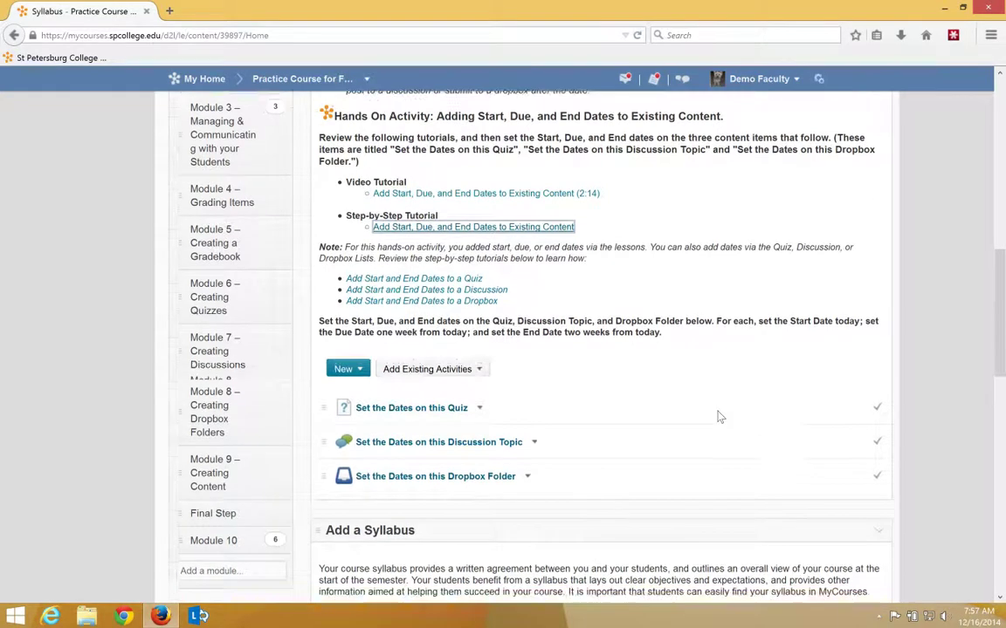
# Show the action menu for the Set the Dates on this Quiz topic.
pyautogui.scroll(-3)
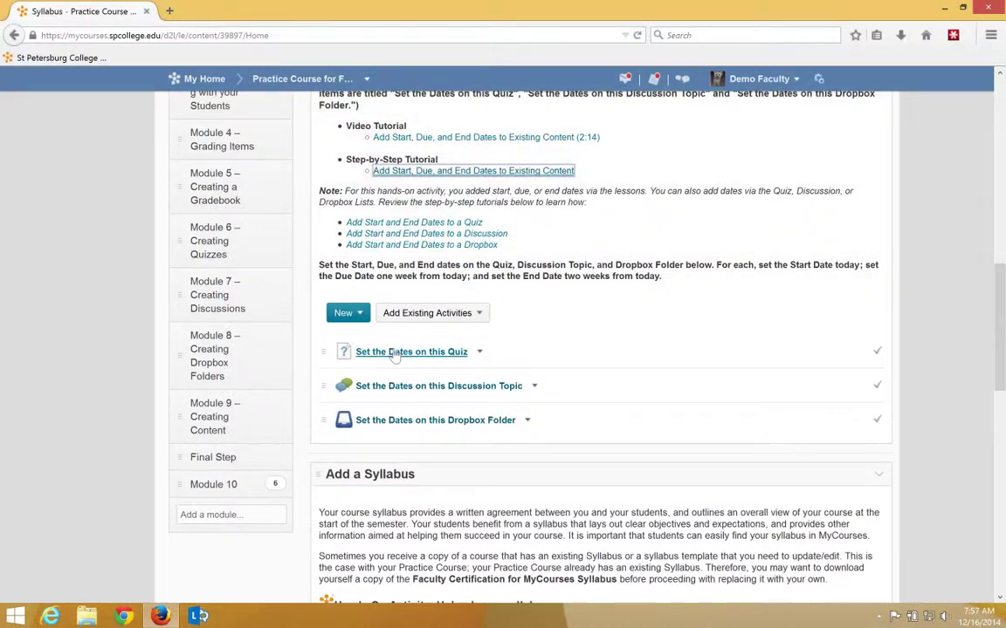
pyautogui.moveTo(410, 352)
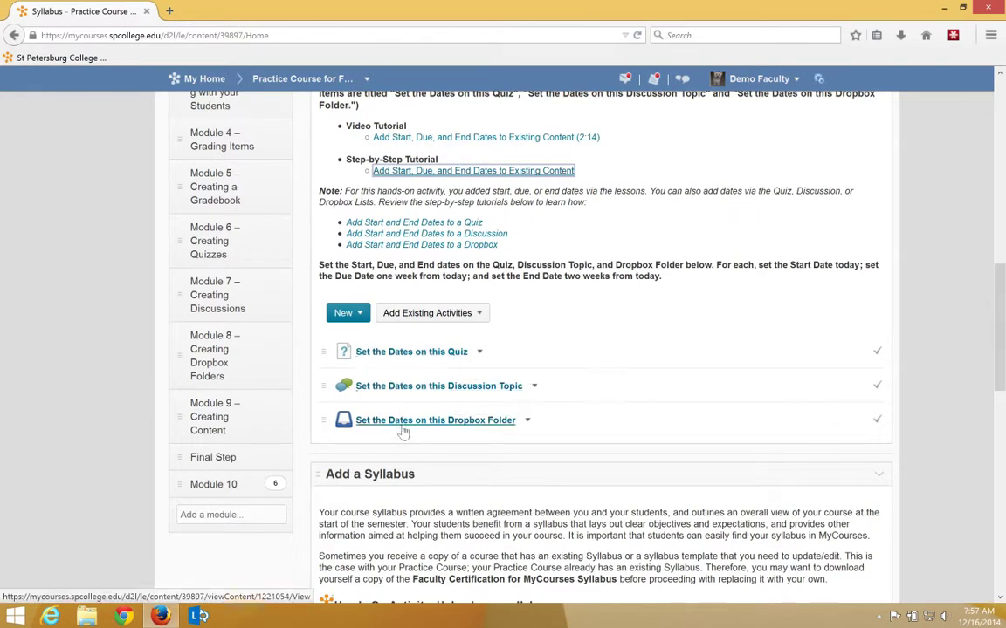
pyautogui.moveTo(478, 367)
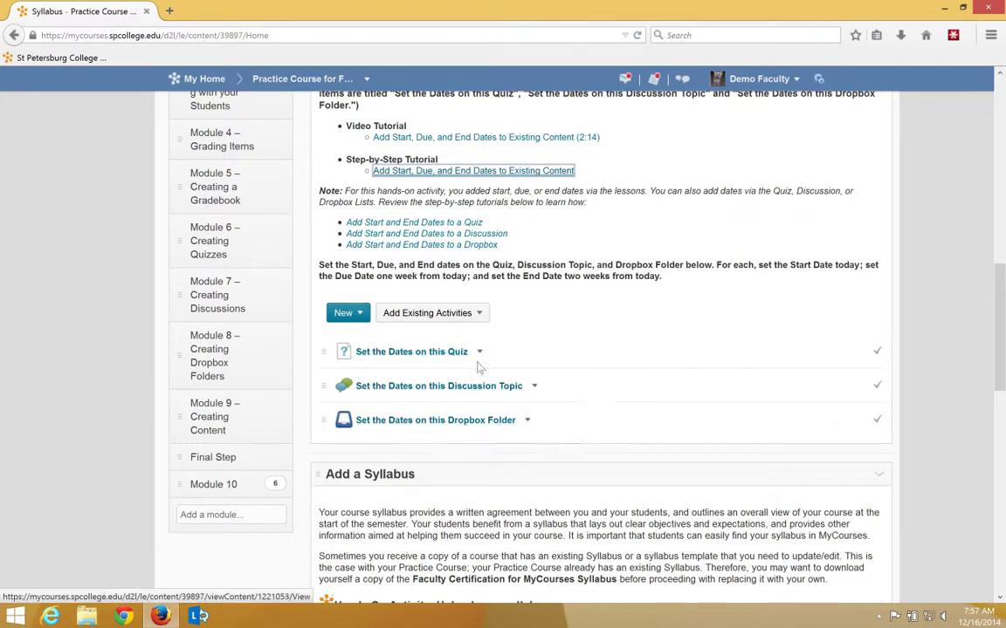
pyautogui.click(478, 351)
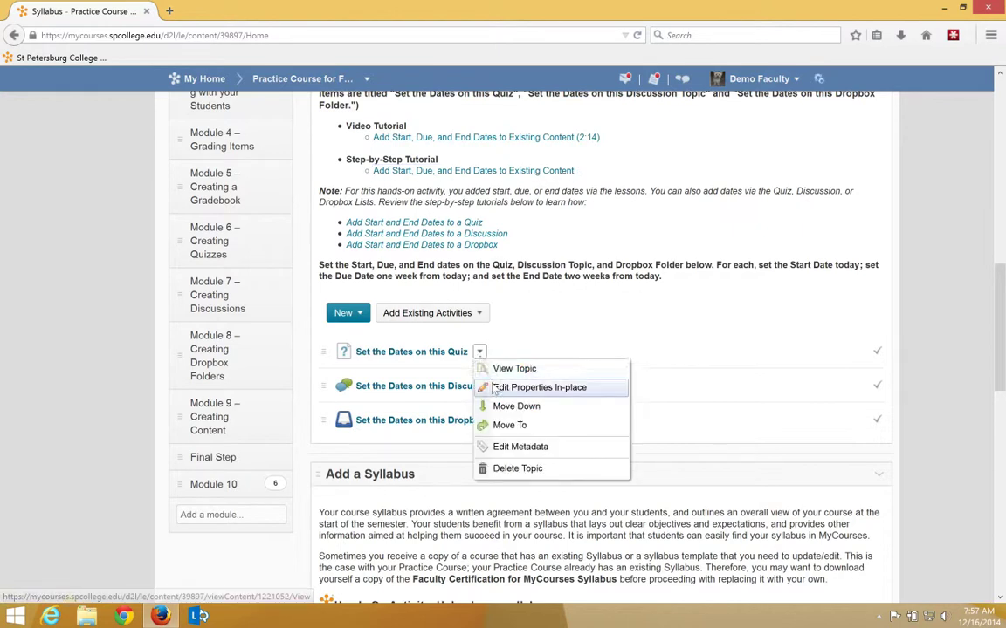
# Edit the quiz topic in place with start Dec 16, due Dec 17 and end Dec 18, 2014 at 7:00 AM.
pyautogui.click(541, 388)
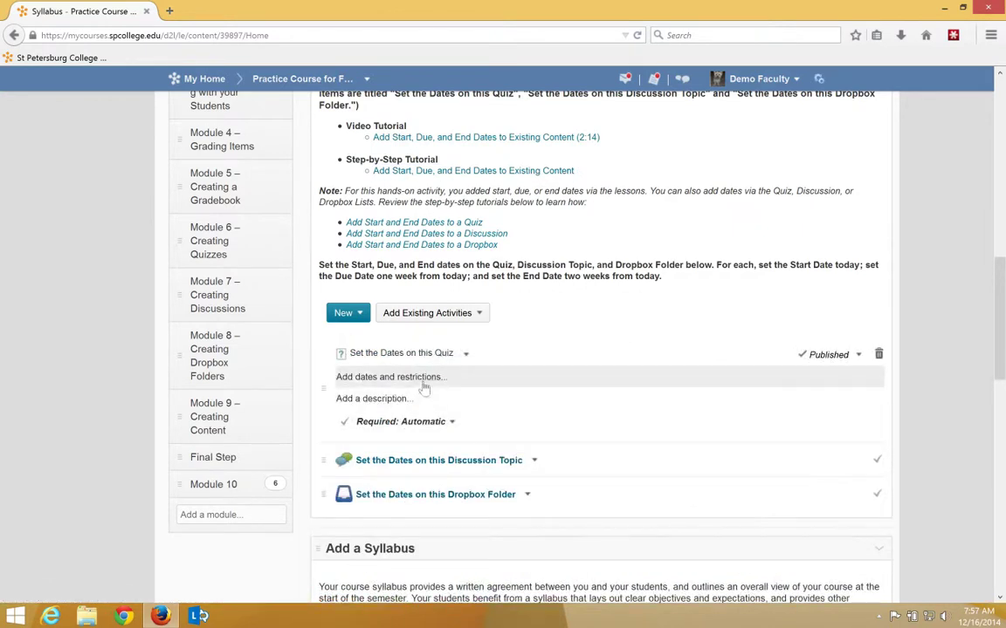
pyautogui.click(391, 377)
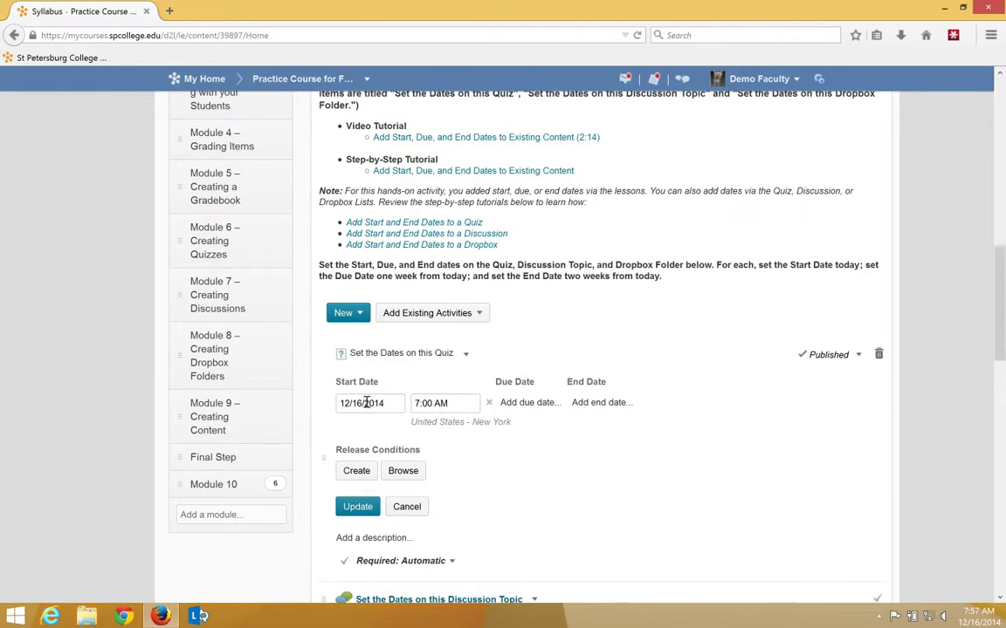
pyautogui.click(531, 402)
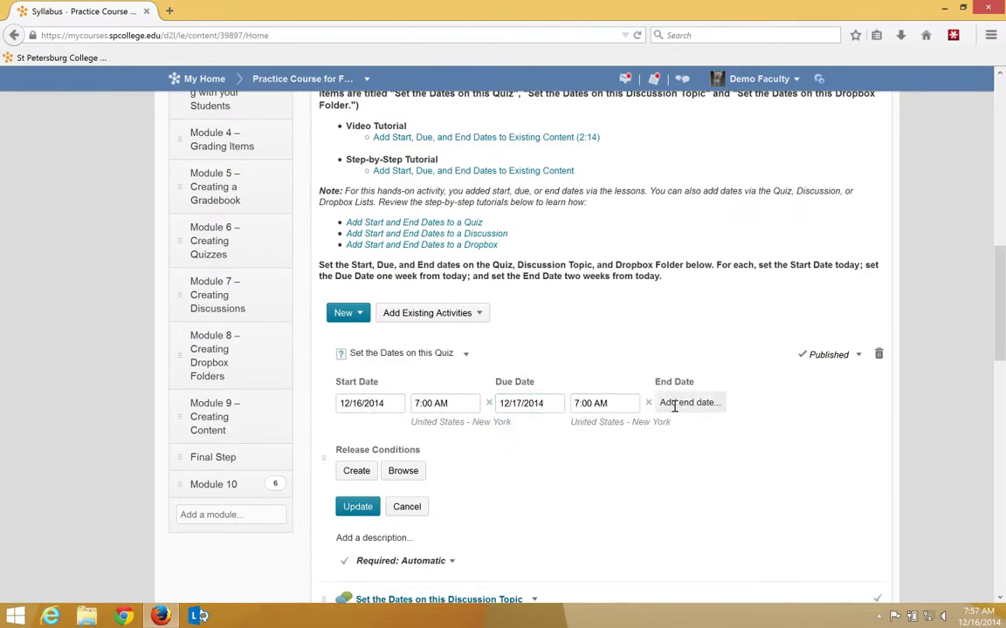
pyautogui.click(690, 402)
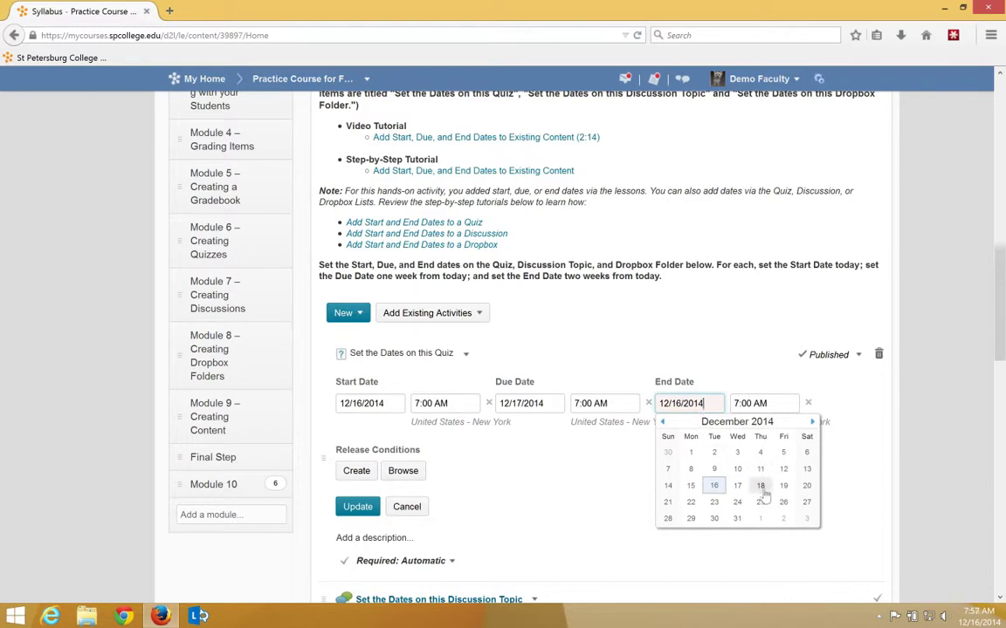
pyautogui.click(356, 506)
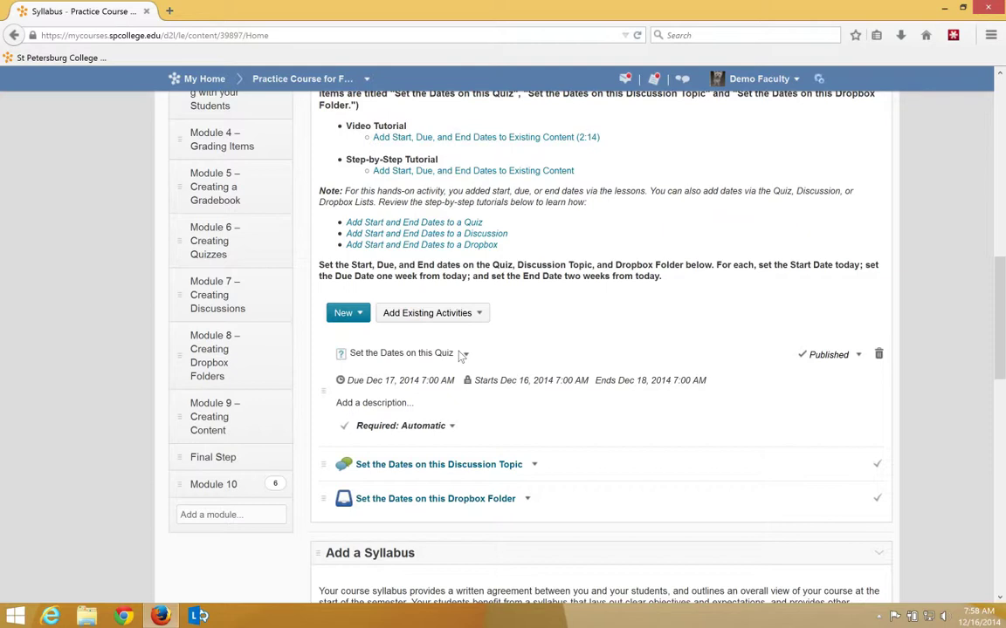
pyautogui.scroll(-3)
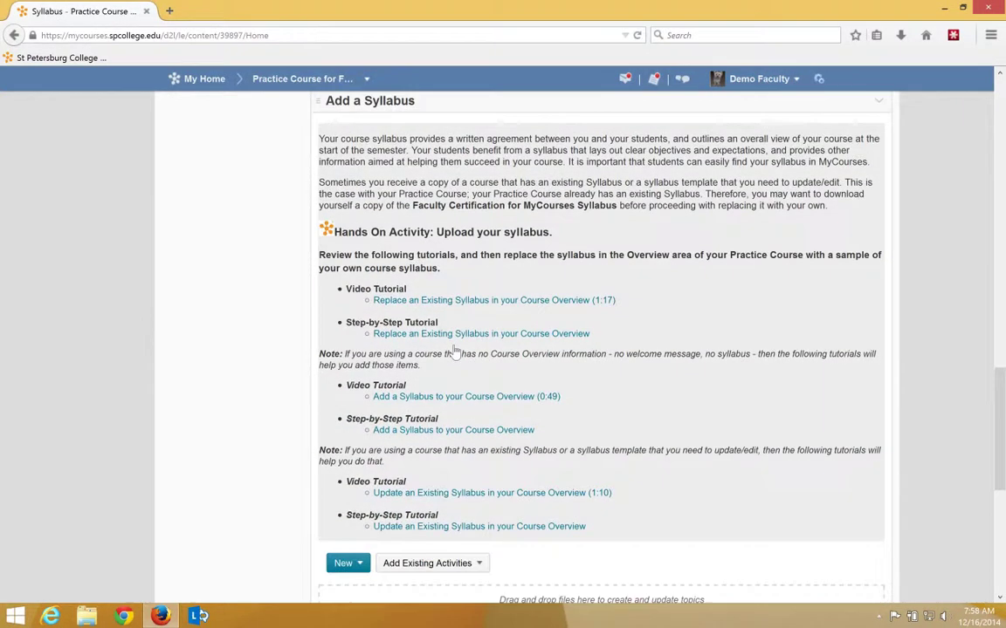
pyautogui.moveTo(543, 279)
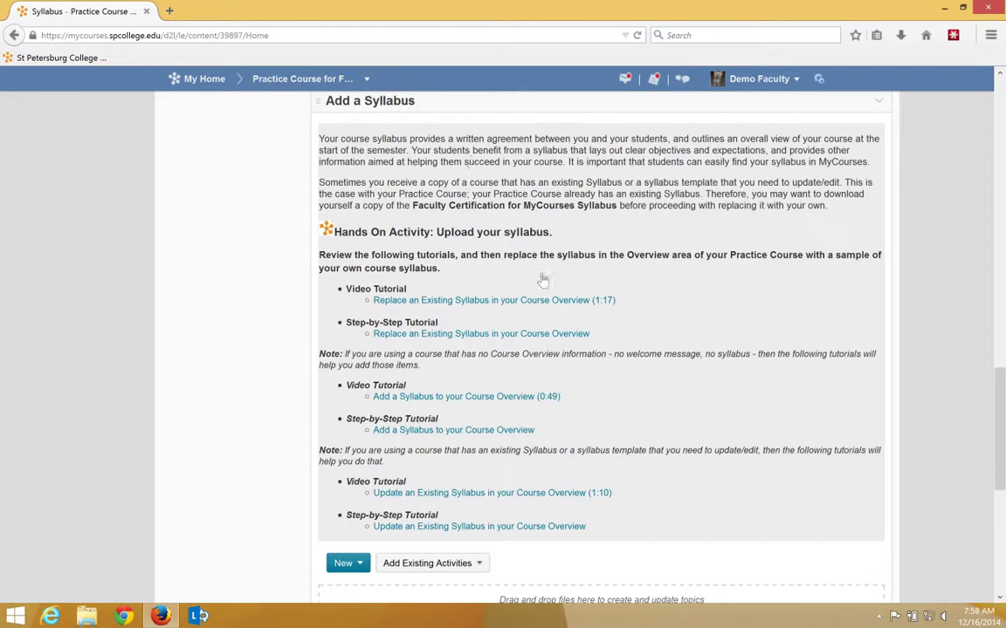
pyautogui.moveTo(482, 199)
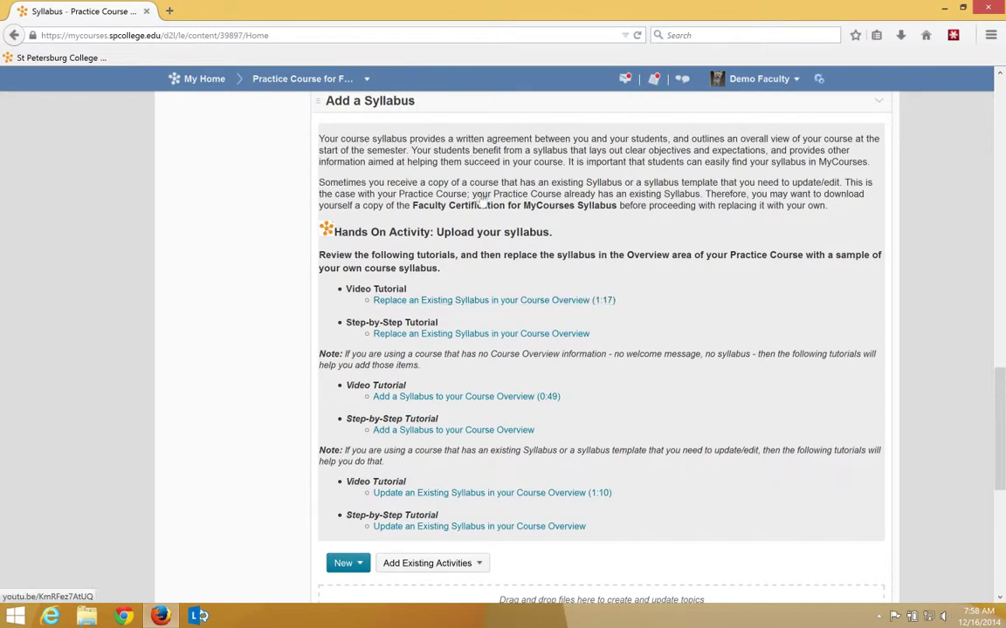
pyautogui.moveTo(468, 209)
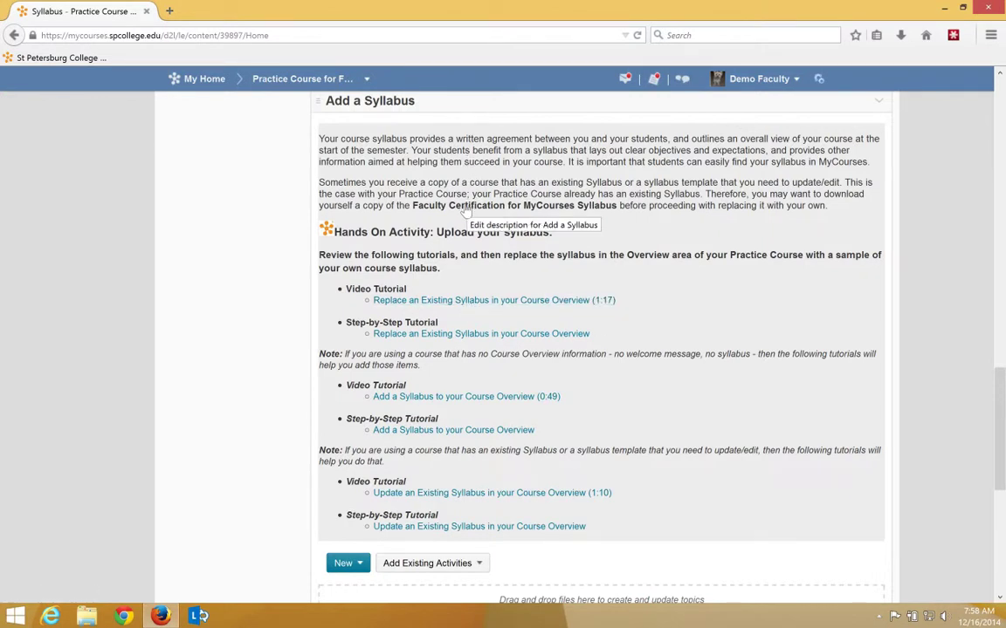
pyautogui.moveTo(447, 266)
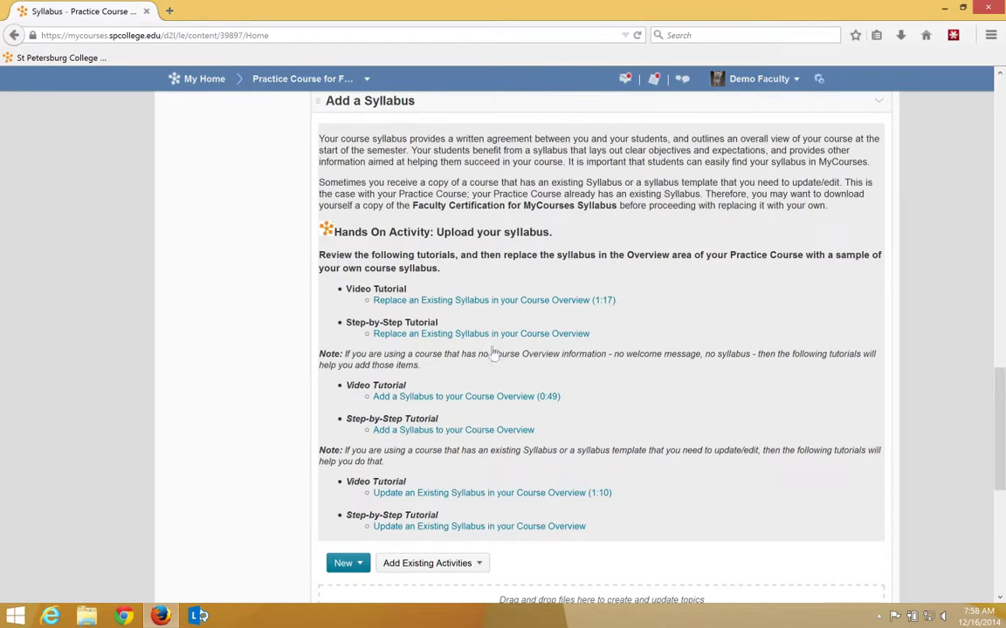
pyautogui.moveTo(492, 353)
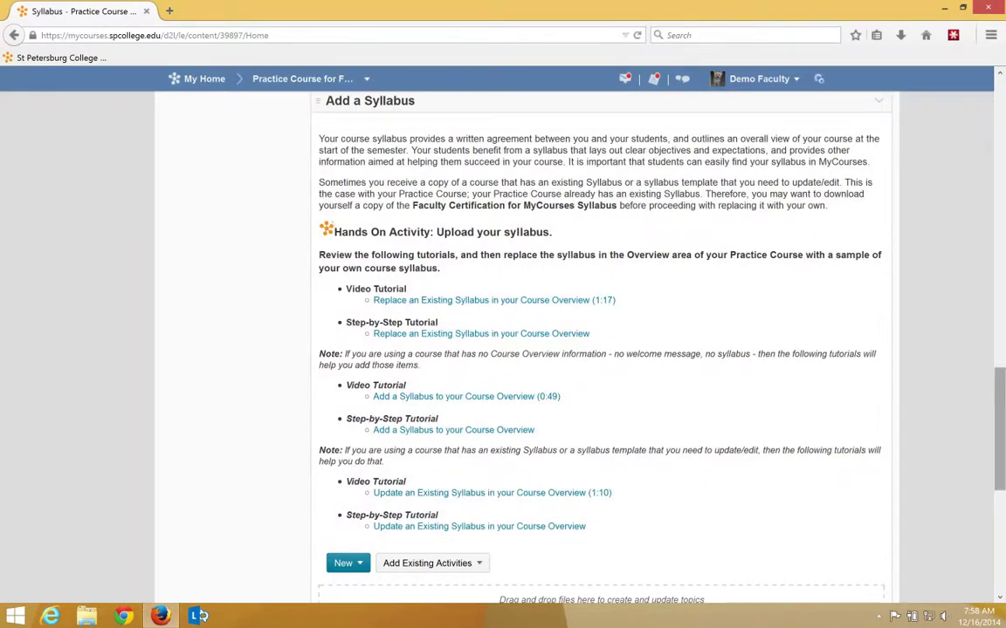
pyautogui.moveTo(615, 288)
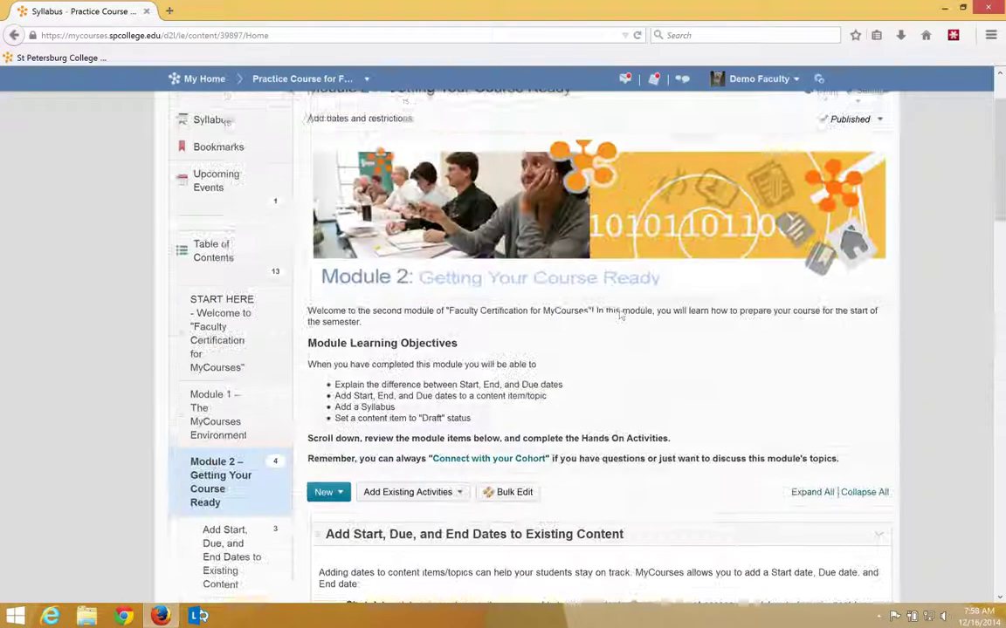
pyautogui.scroll(3)
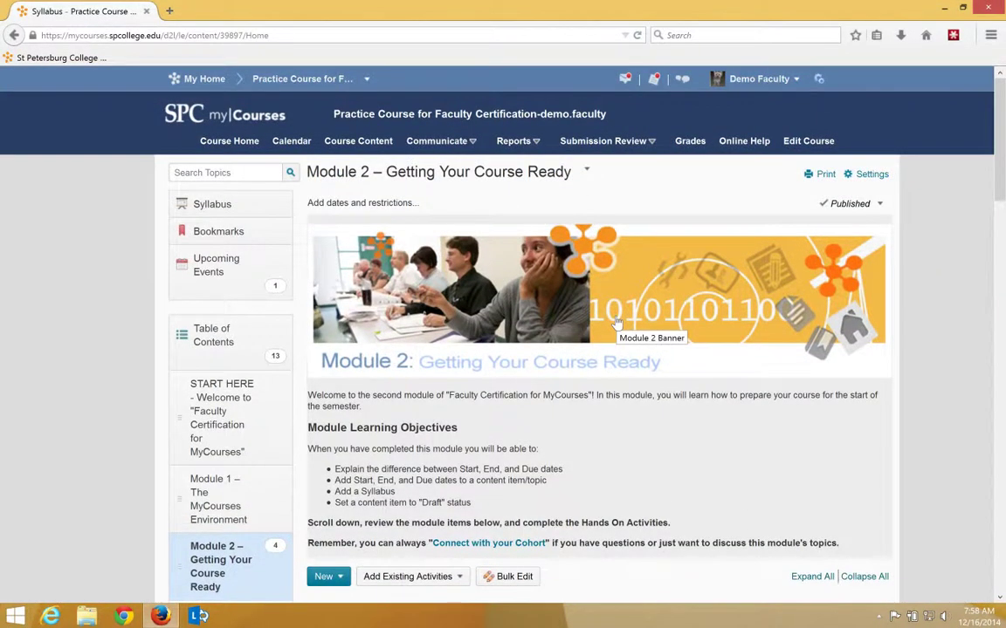